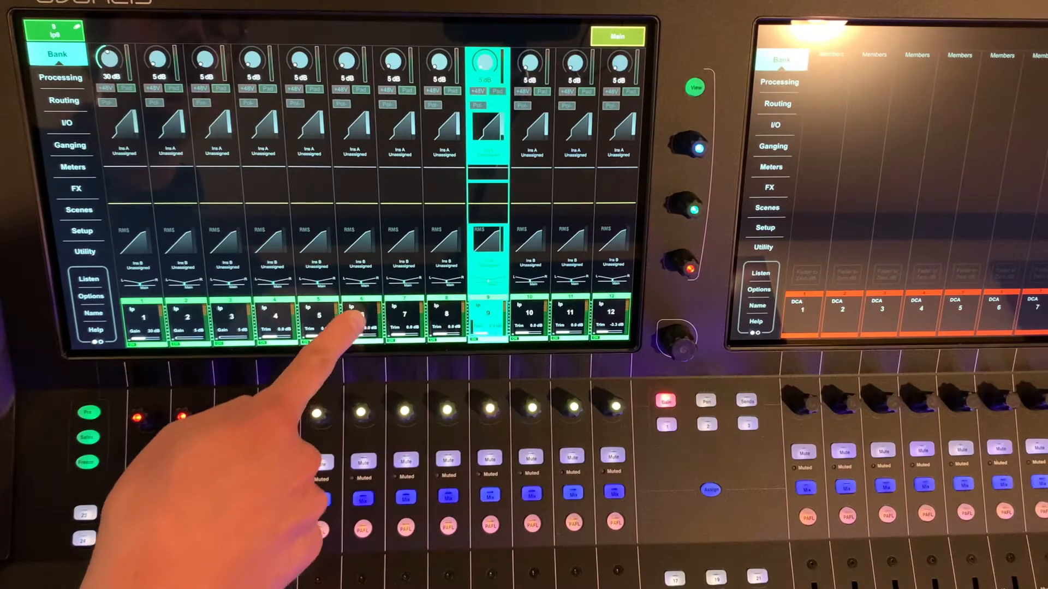
Select input channel 1 in the Bank view, its preamp gain showing 30 dB.
click(354, 318)
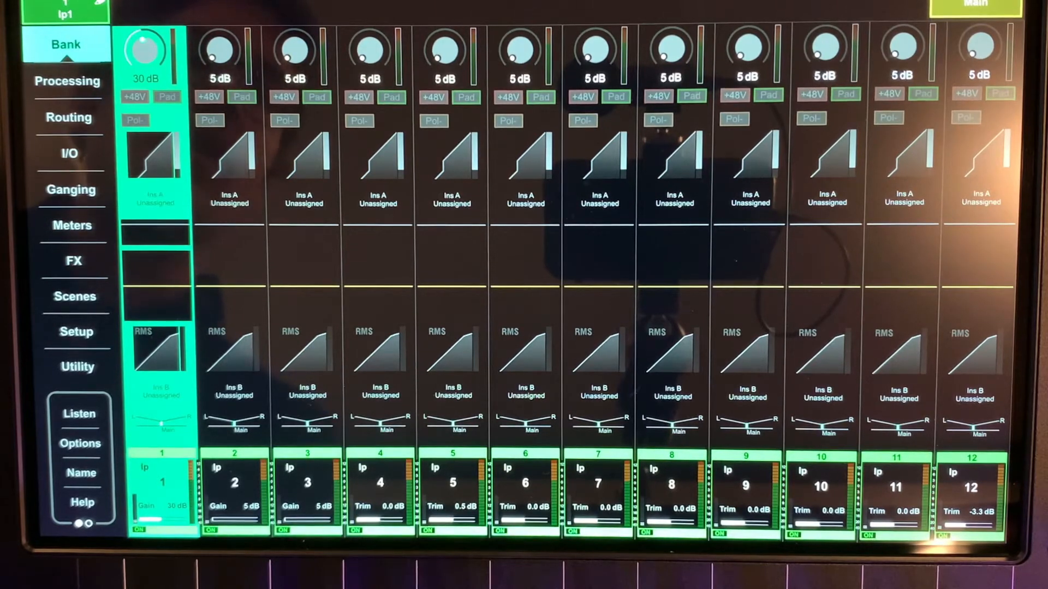
click(307, 485)
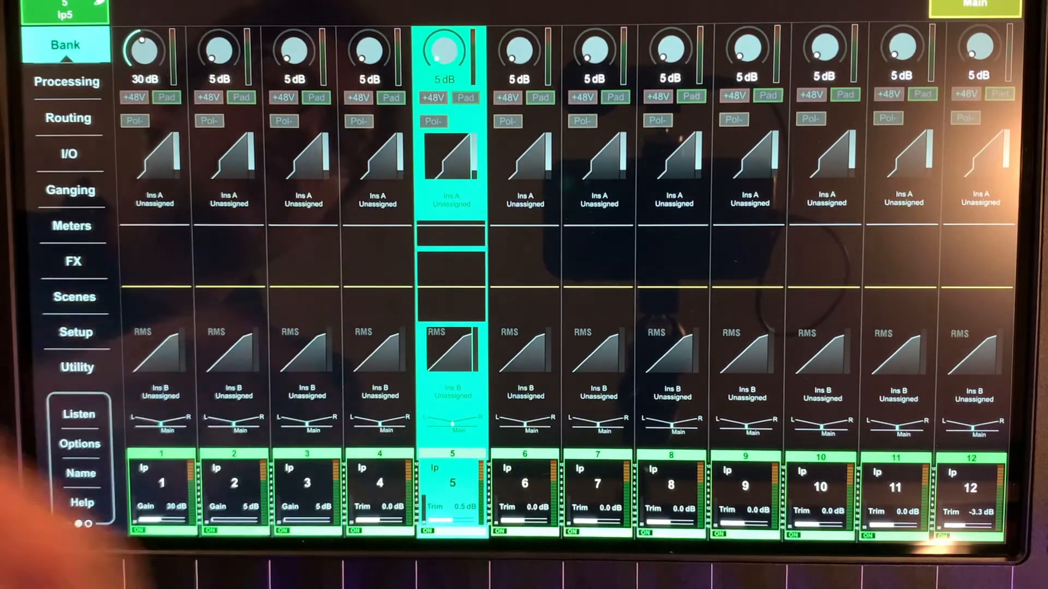
click(161, 481)
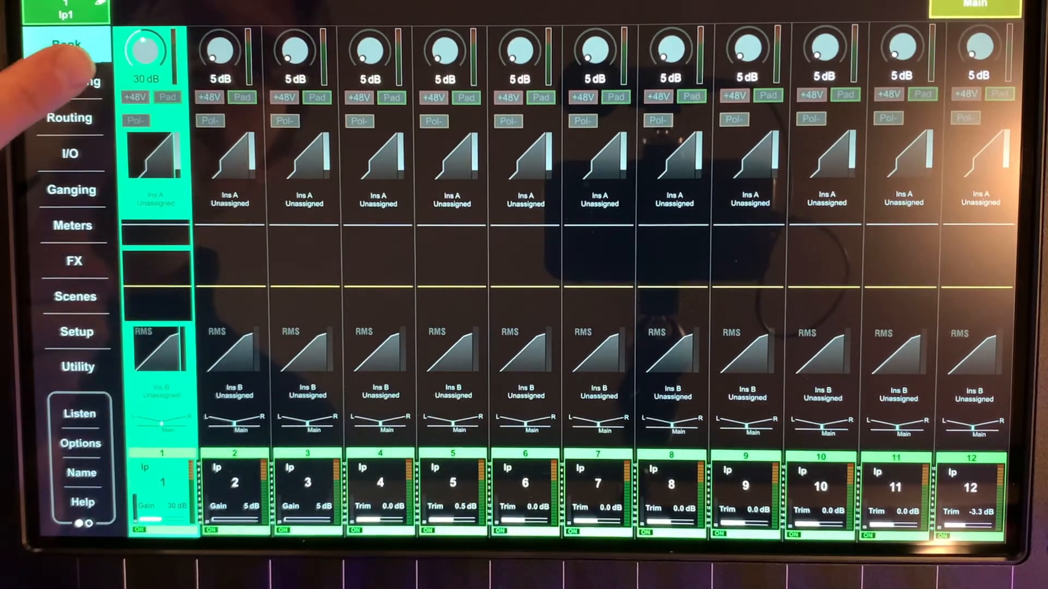
View channel 1's gate and PEQ processing pages, then show channel 7's gate (threshold -36.0 dB, depth 20.0 dB).
click(67, 82)
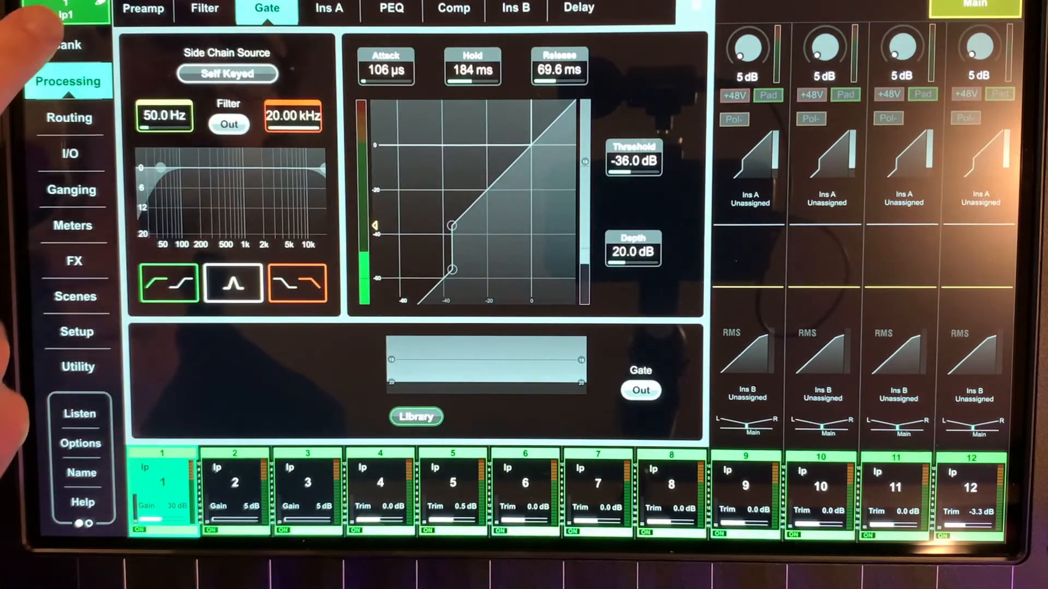
click(391, 7)
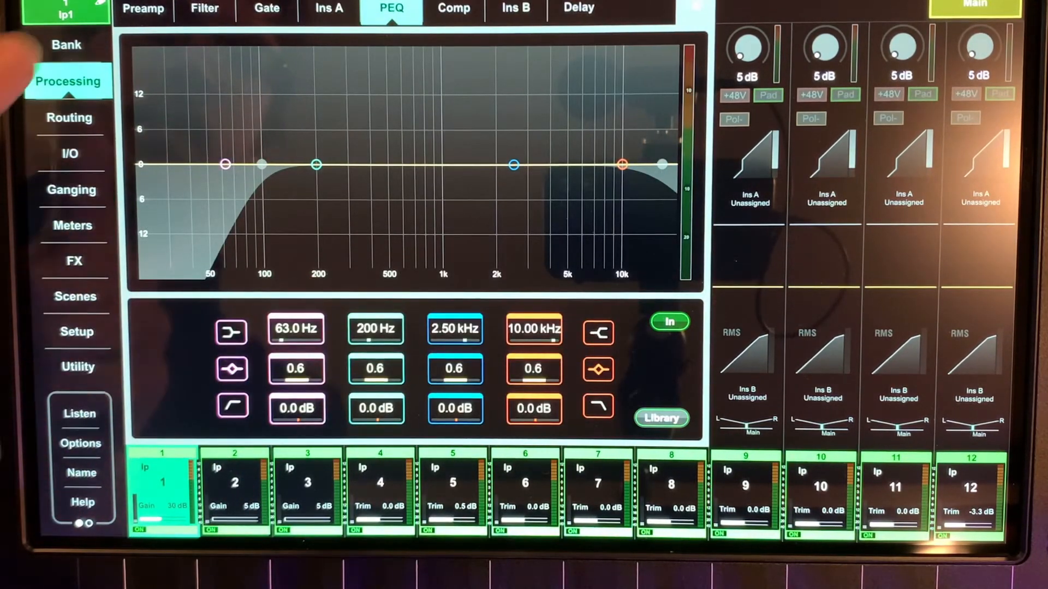
click(66, 43)
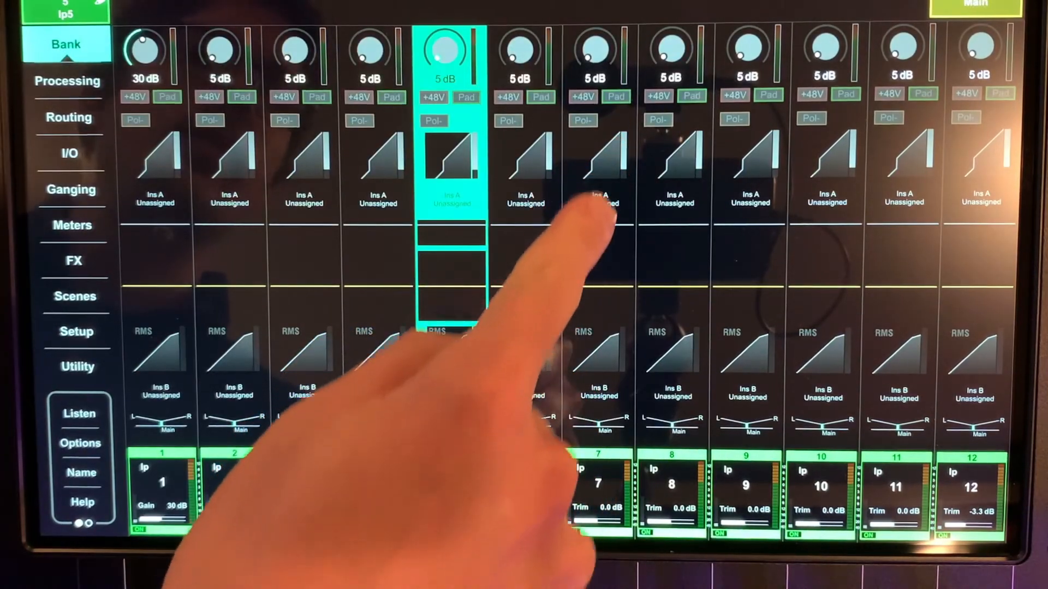
click(598, 481)
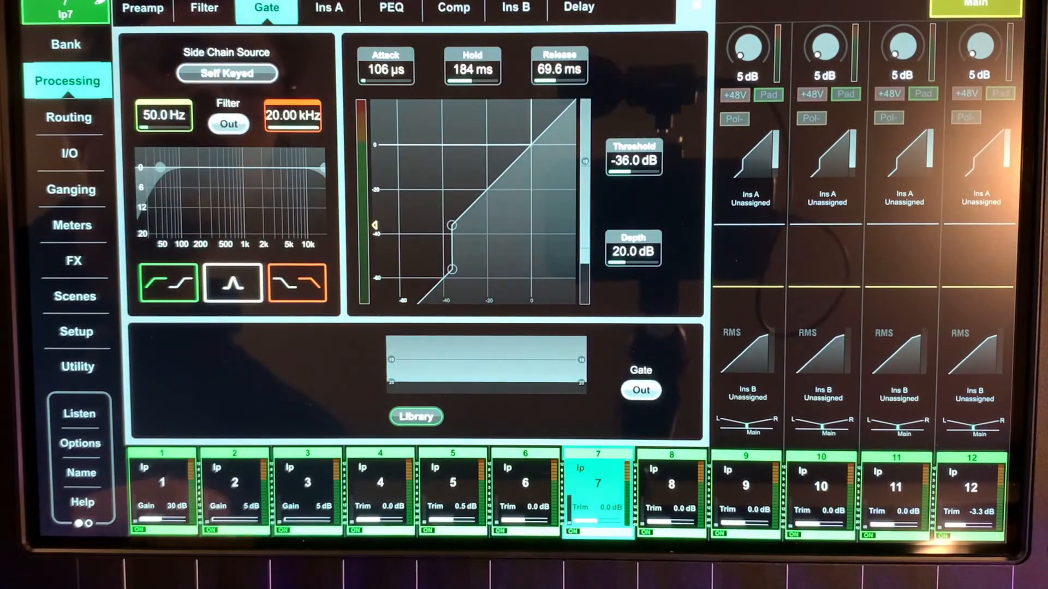